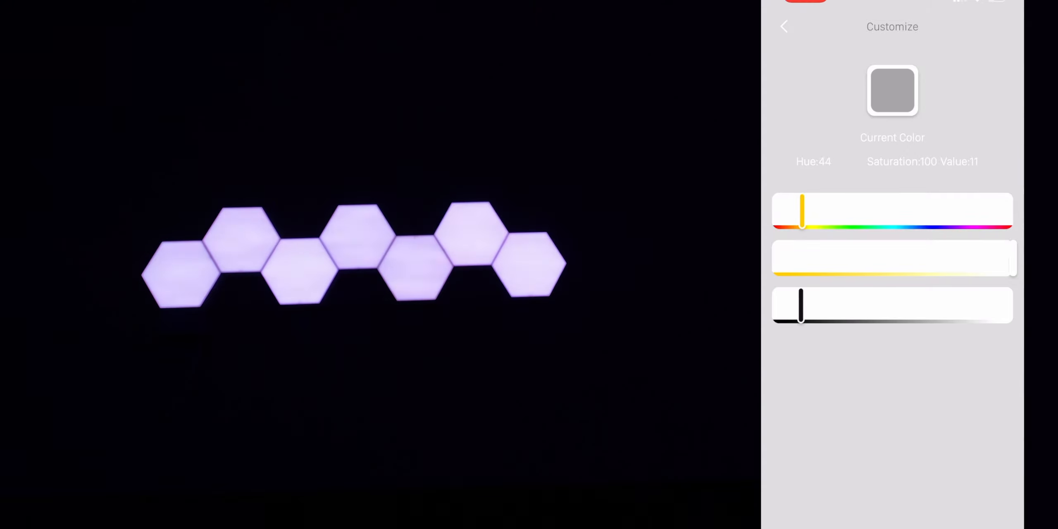
# Return from the Customize colour screen to the main light control screen
pyautogui.click(783, 27)
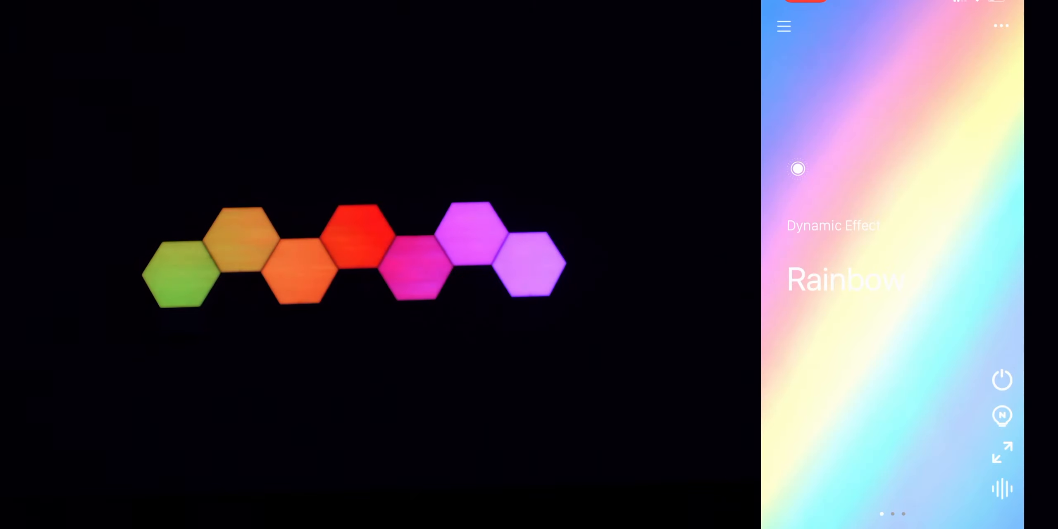
# Start music mode, bringing up the Mobile MIC / Device MIC listening-source prompt
pyautogui.click(1001, 488)
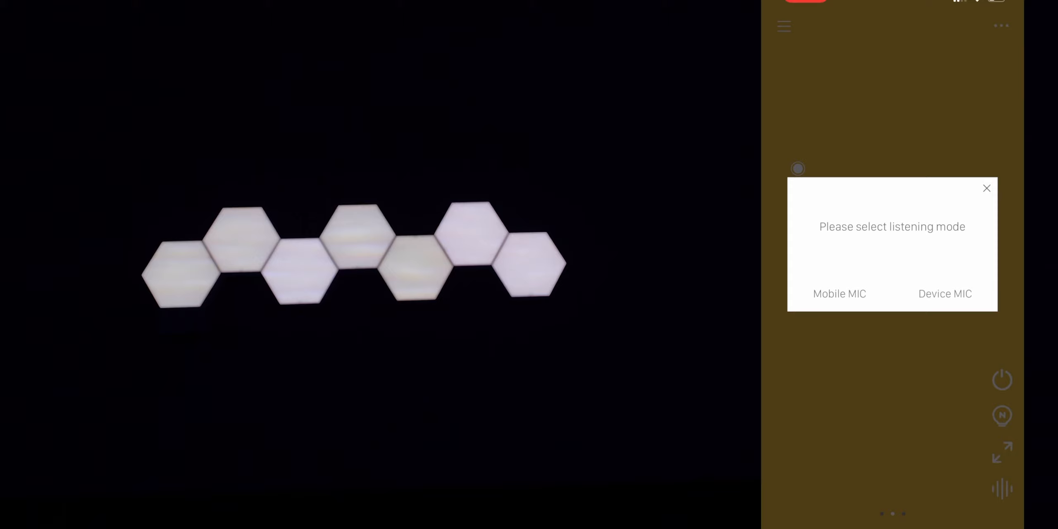